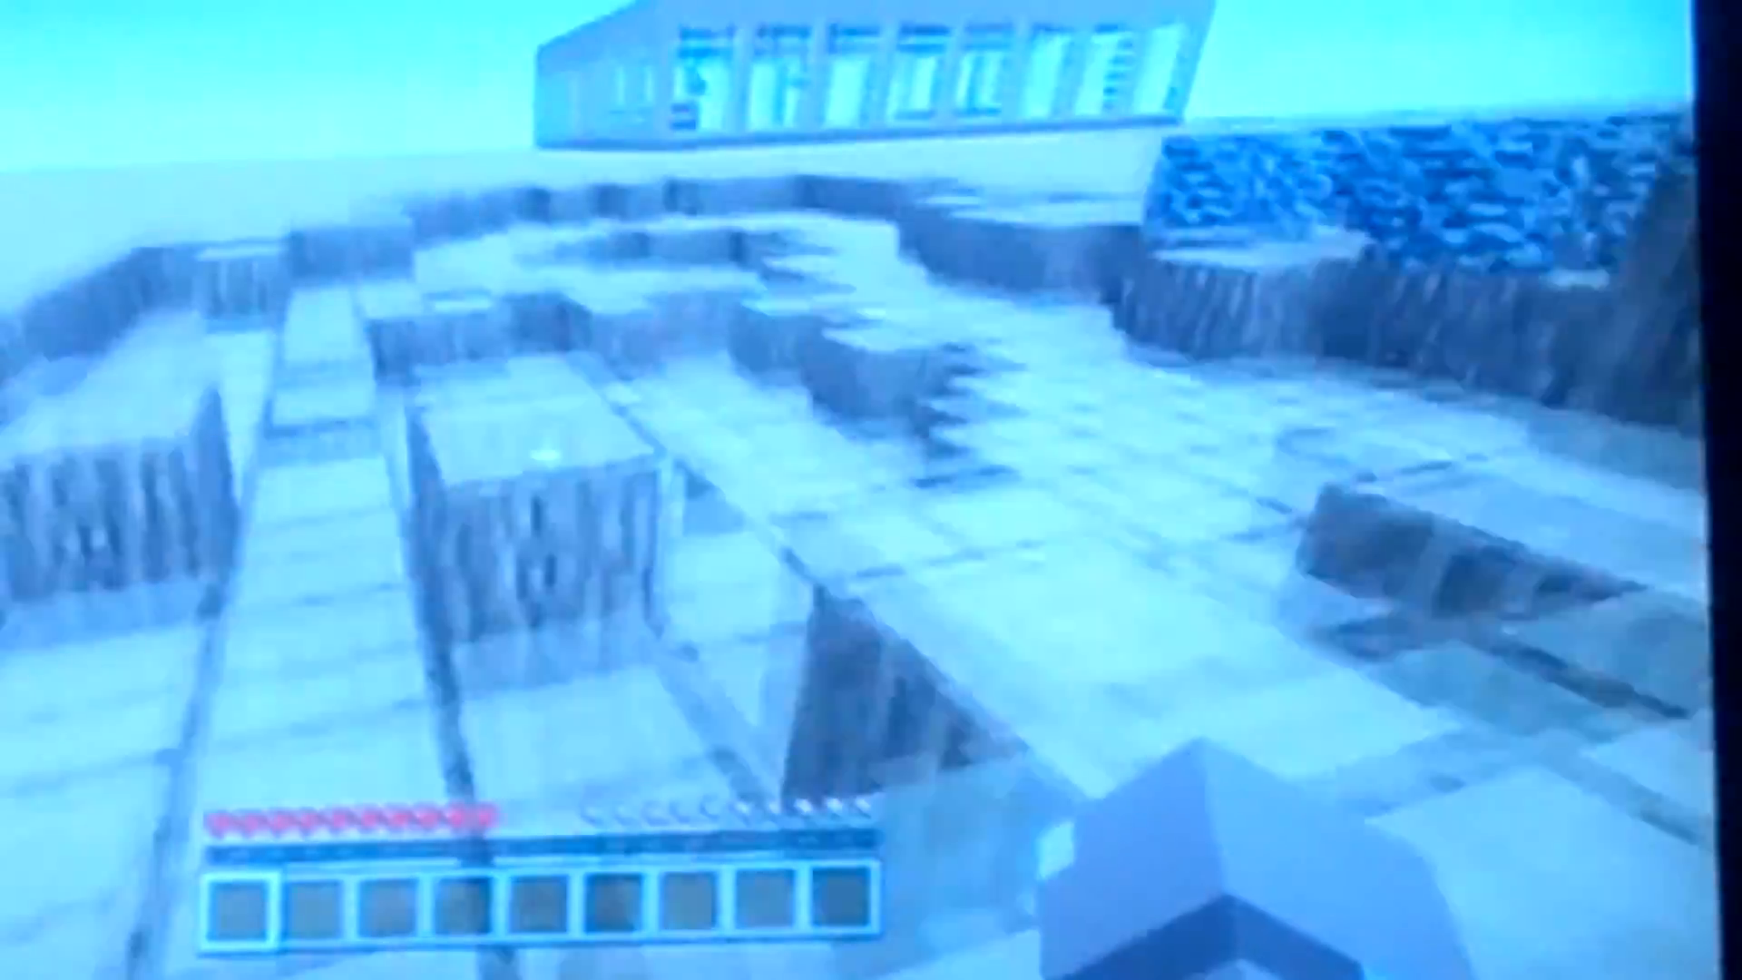
mouse_move(871, 490)
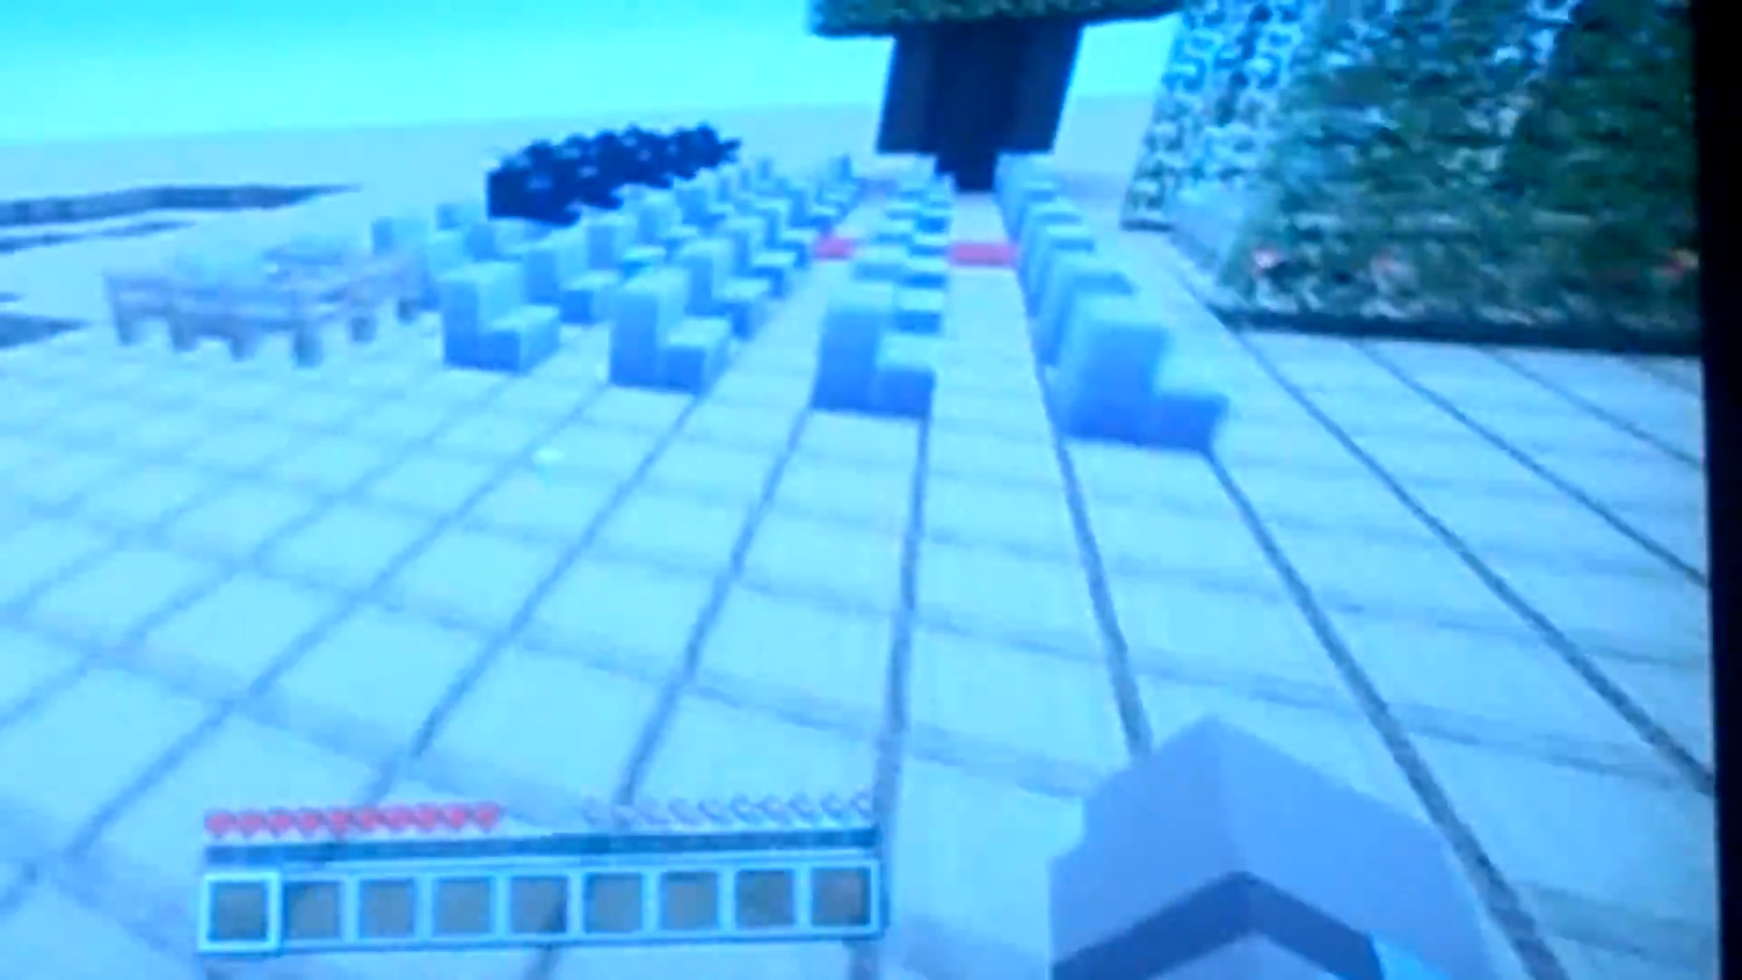
mouse_move(871, 490)
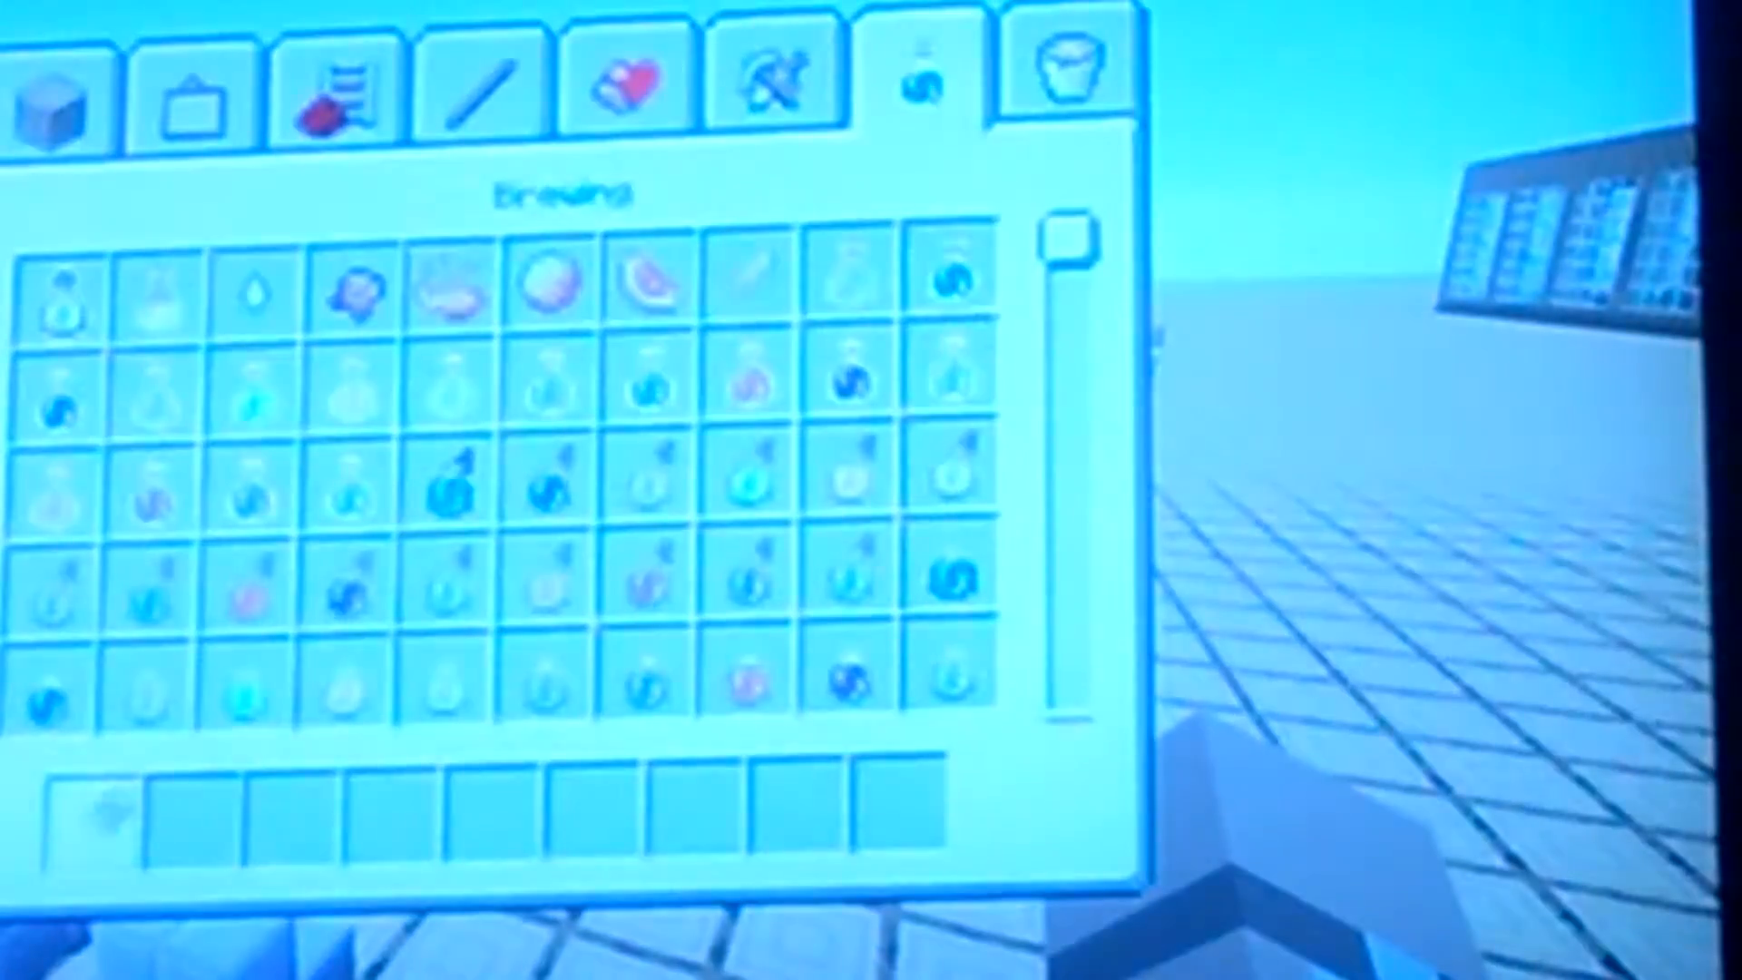
- Pick two items from the Brewing tab into the first hotbar slots
left_click(57, 84)
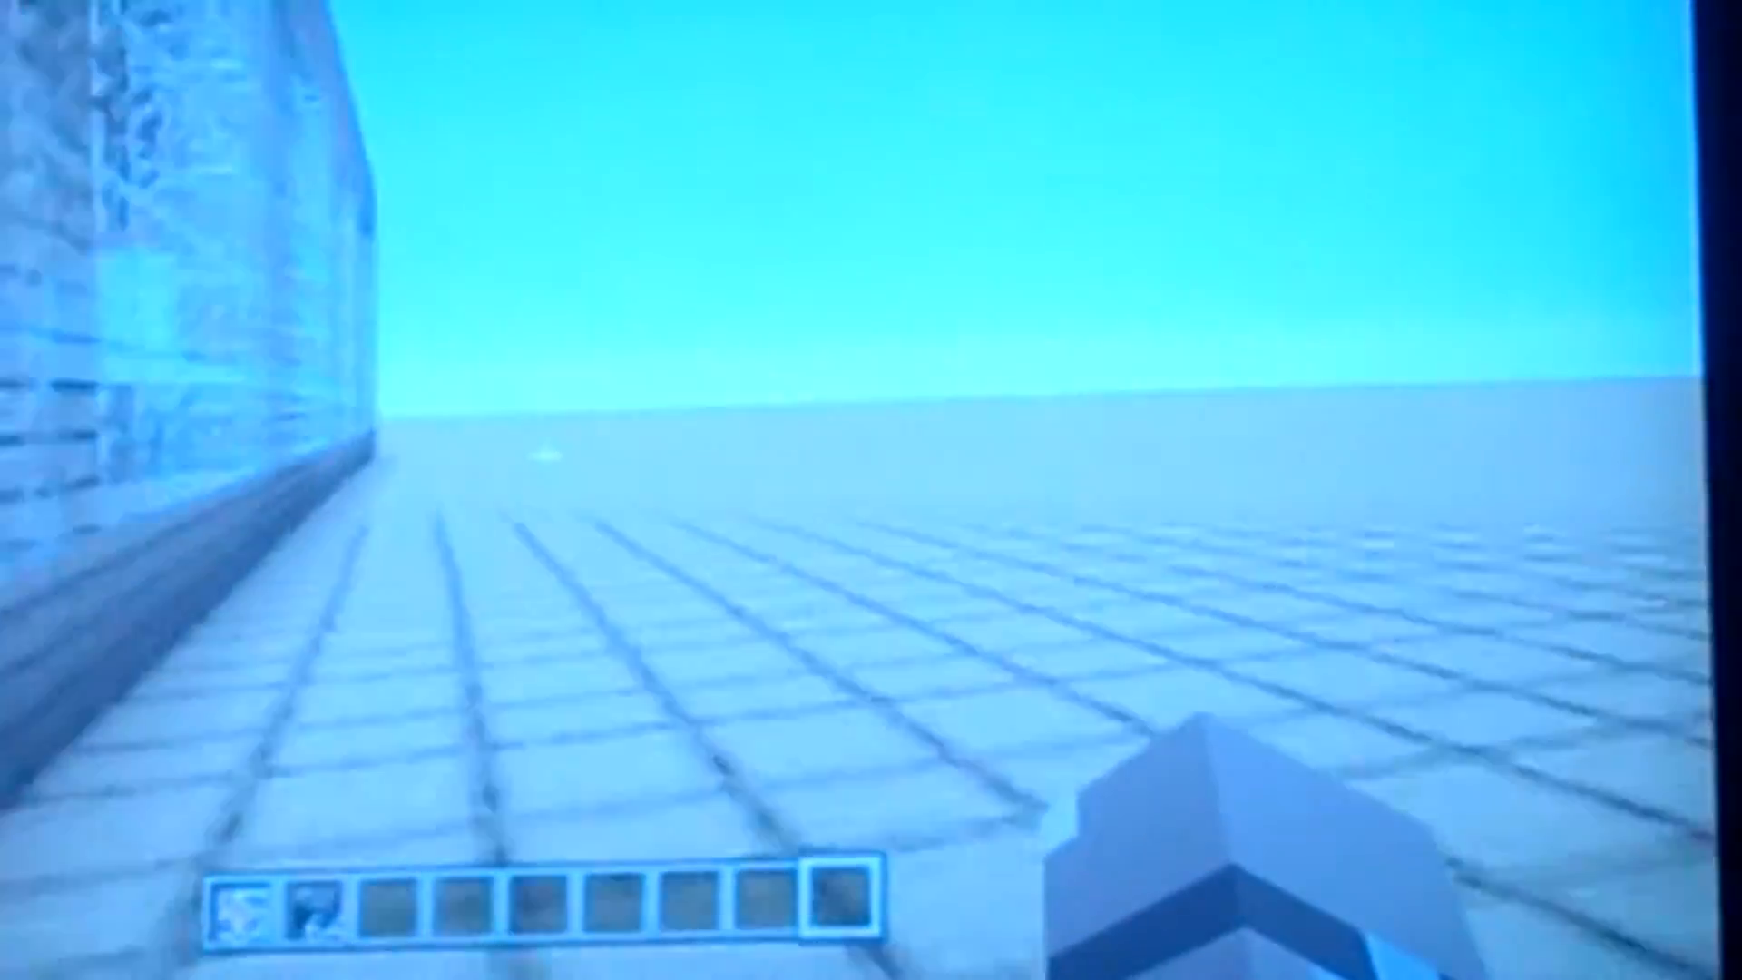
mouse_move(871, 490)
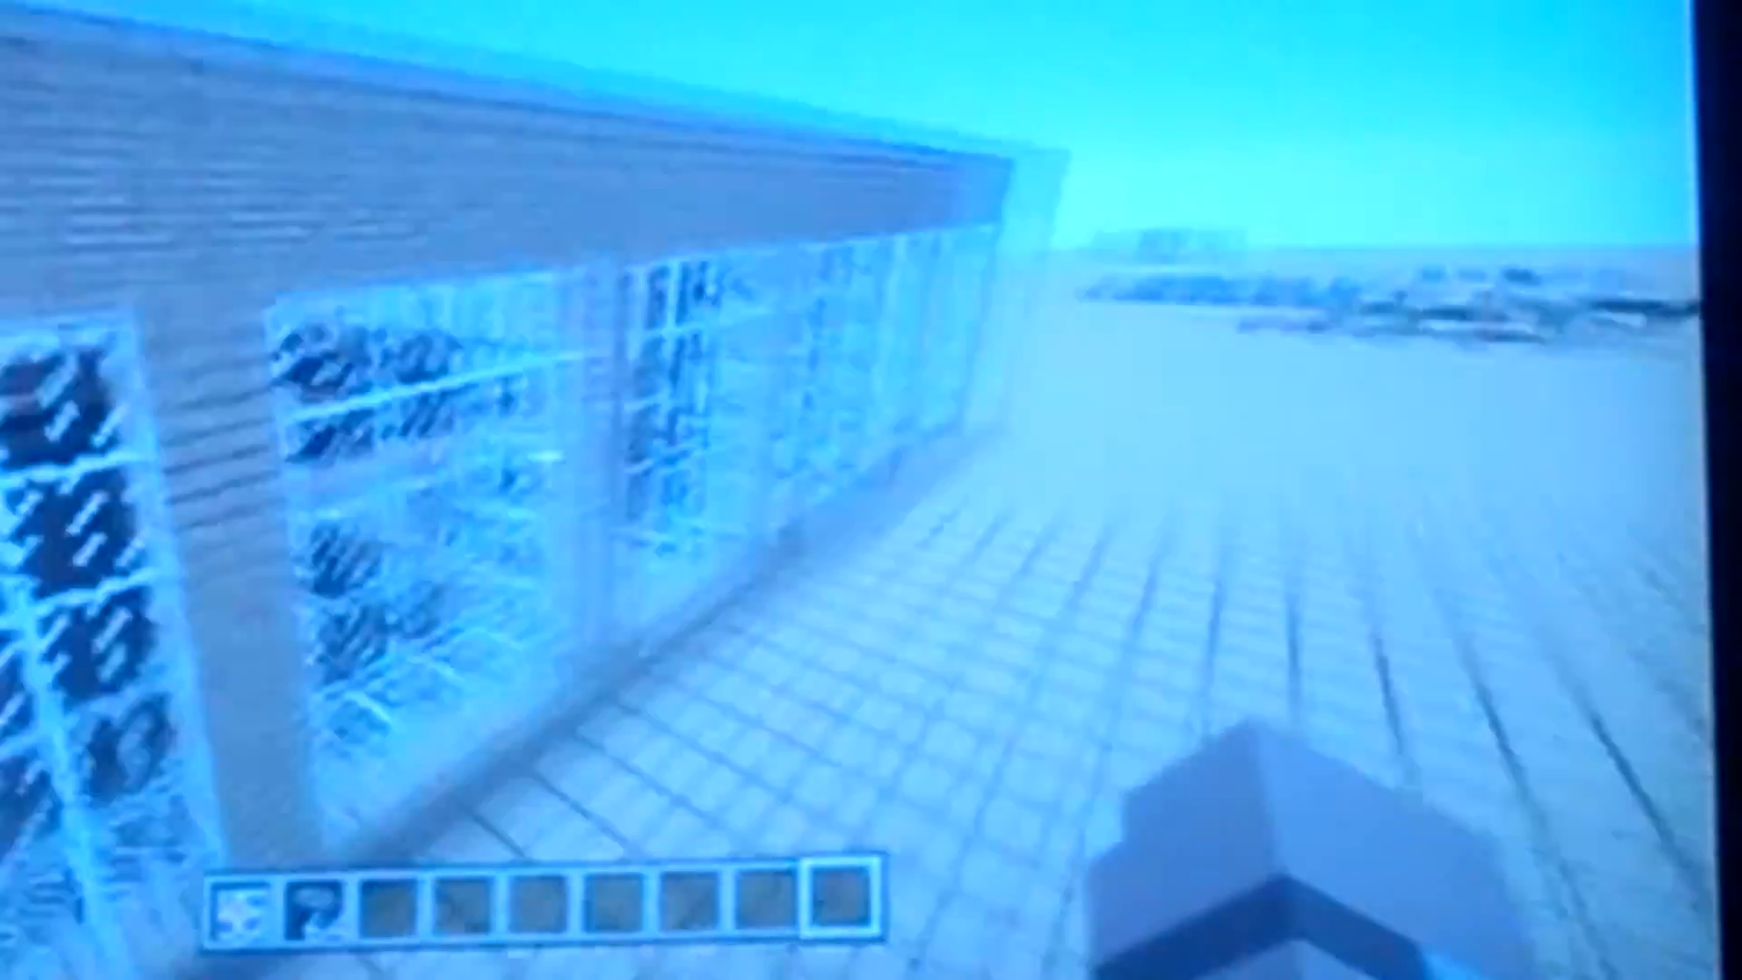
mouse_move(871, 489)
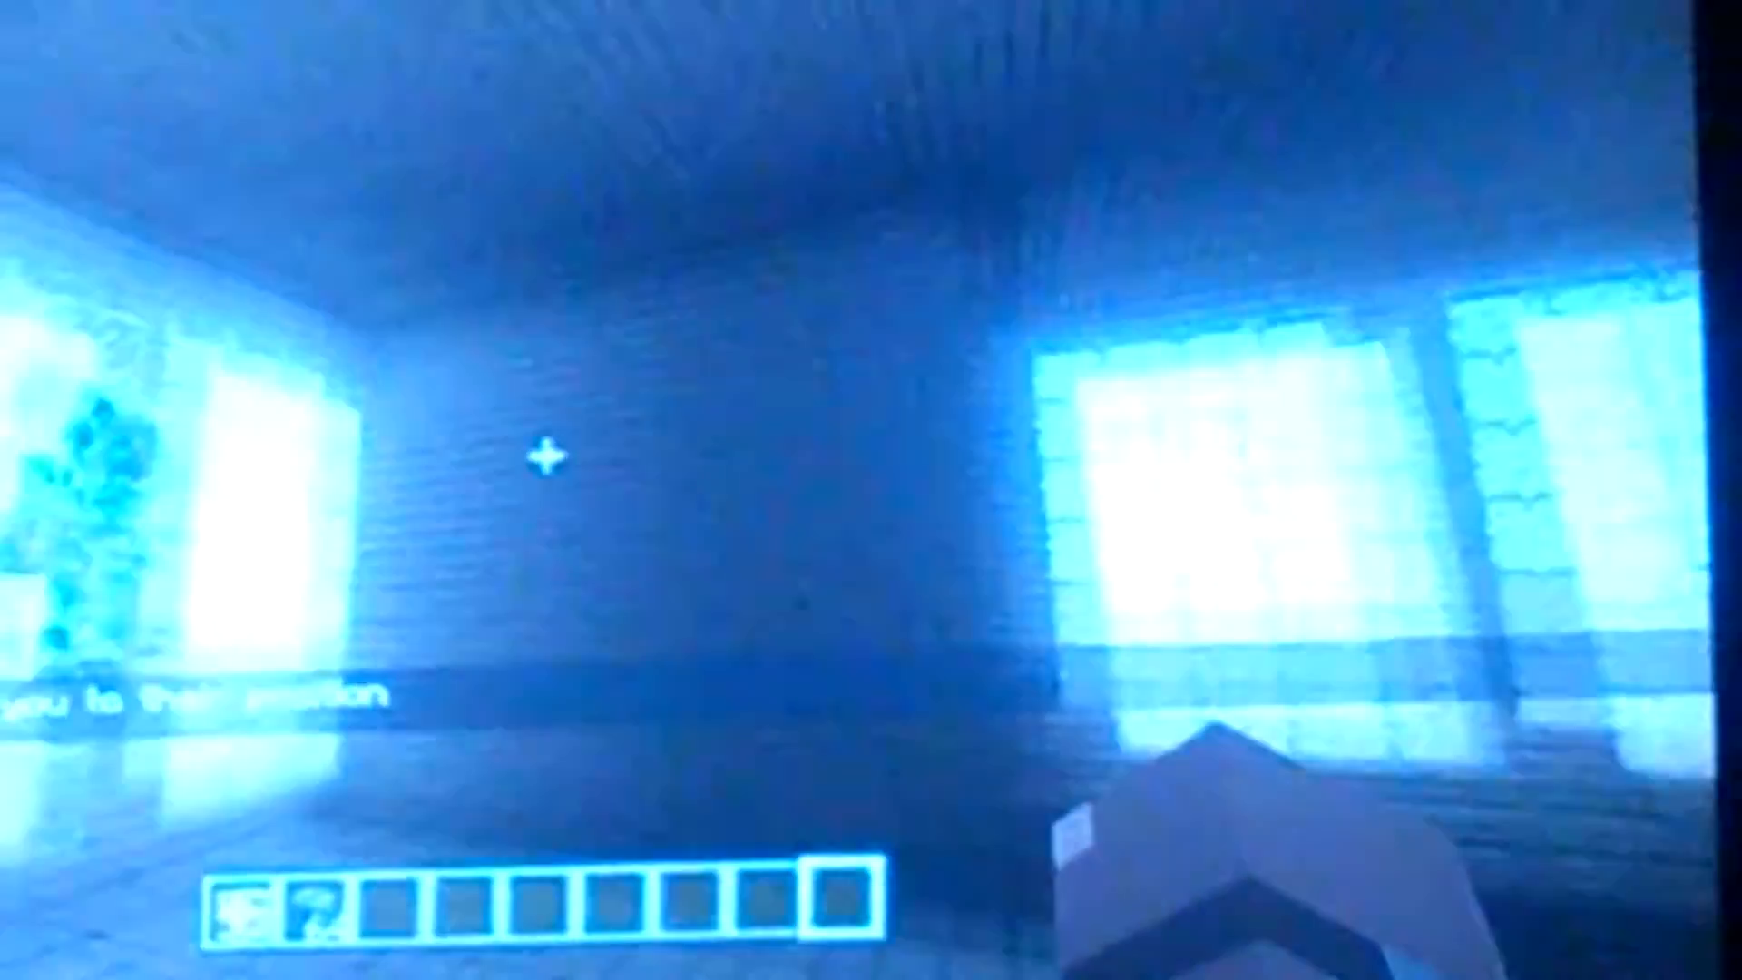
mouse_move(871, 490)
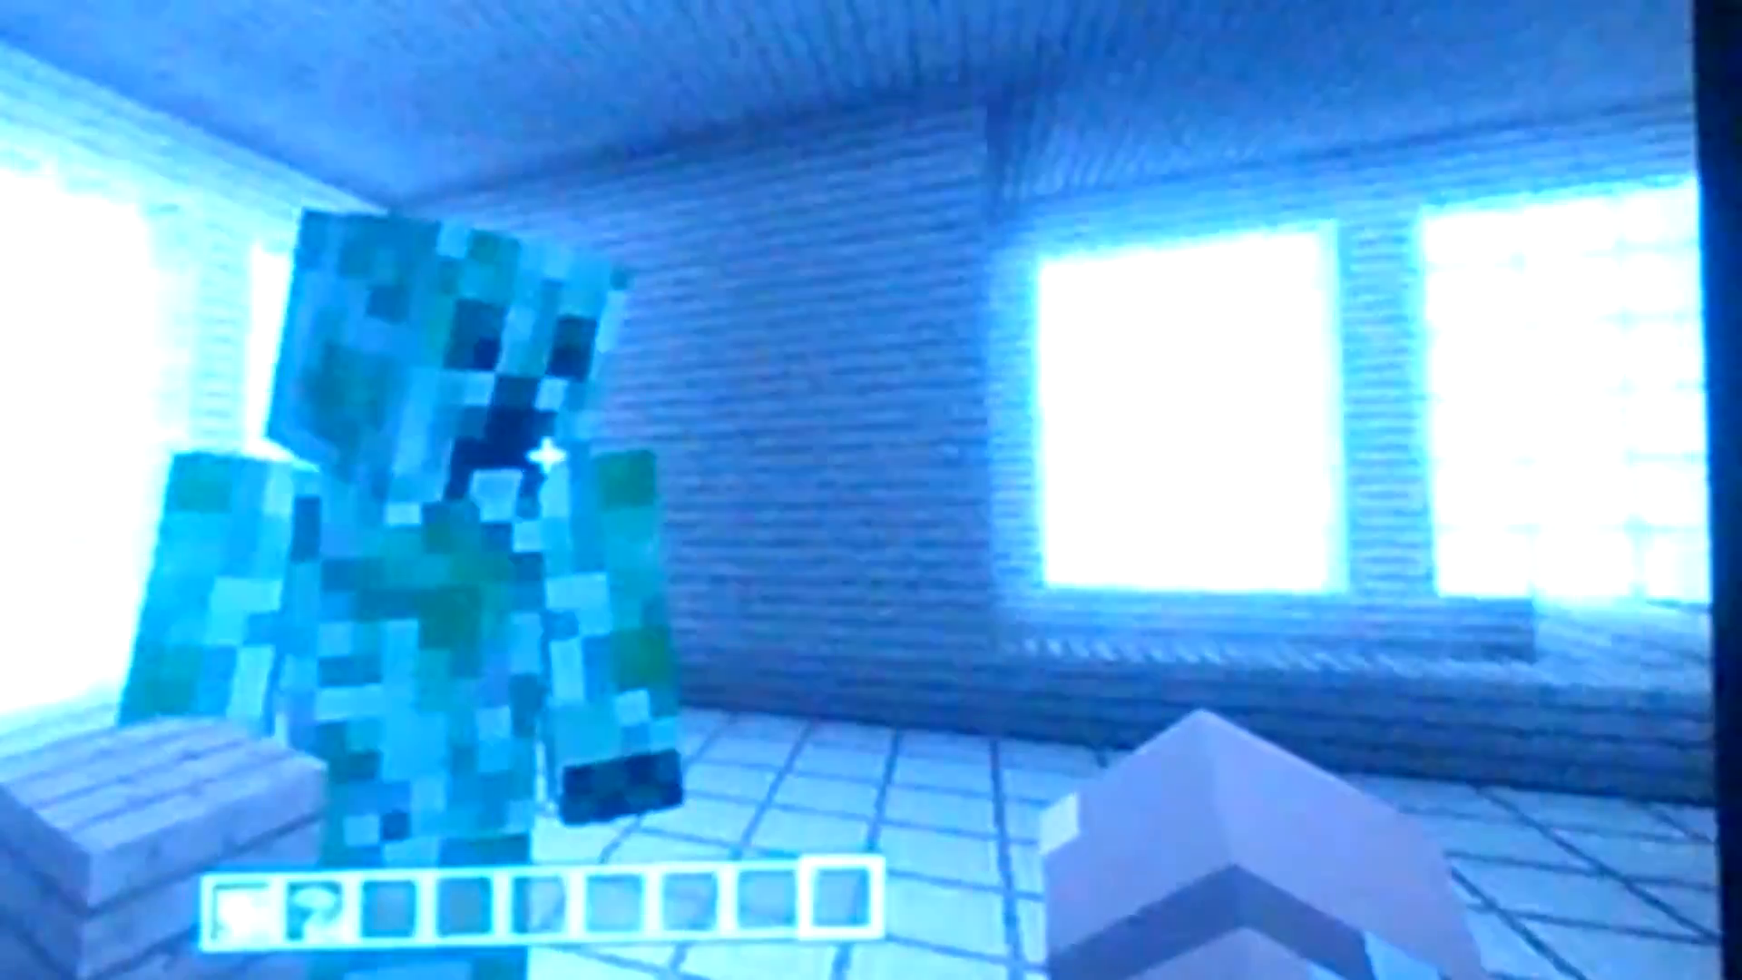
mouse_move(871, 490)
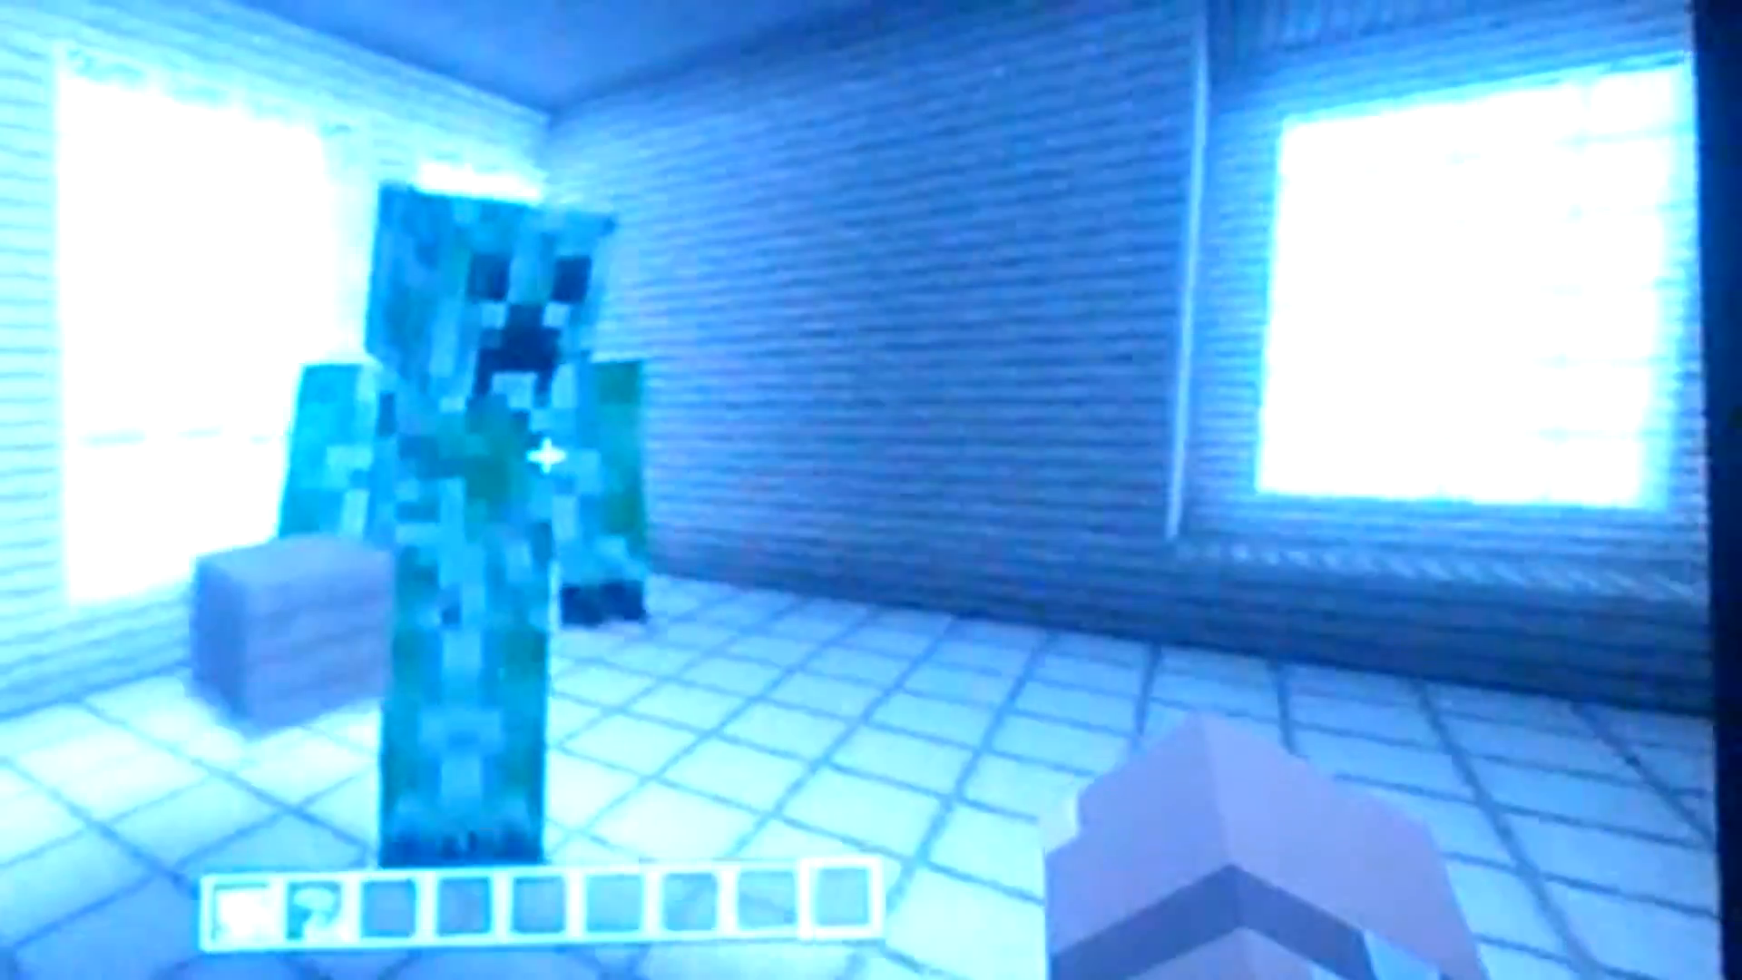
mouse_move(871, 490)
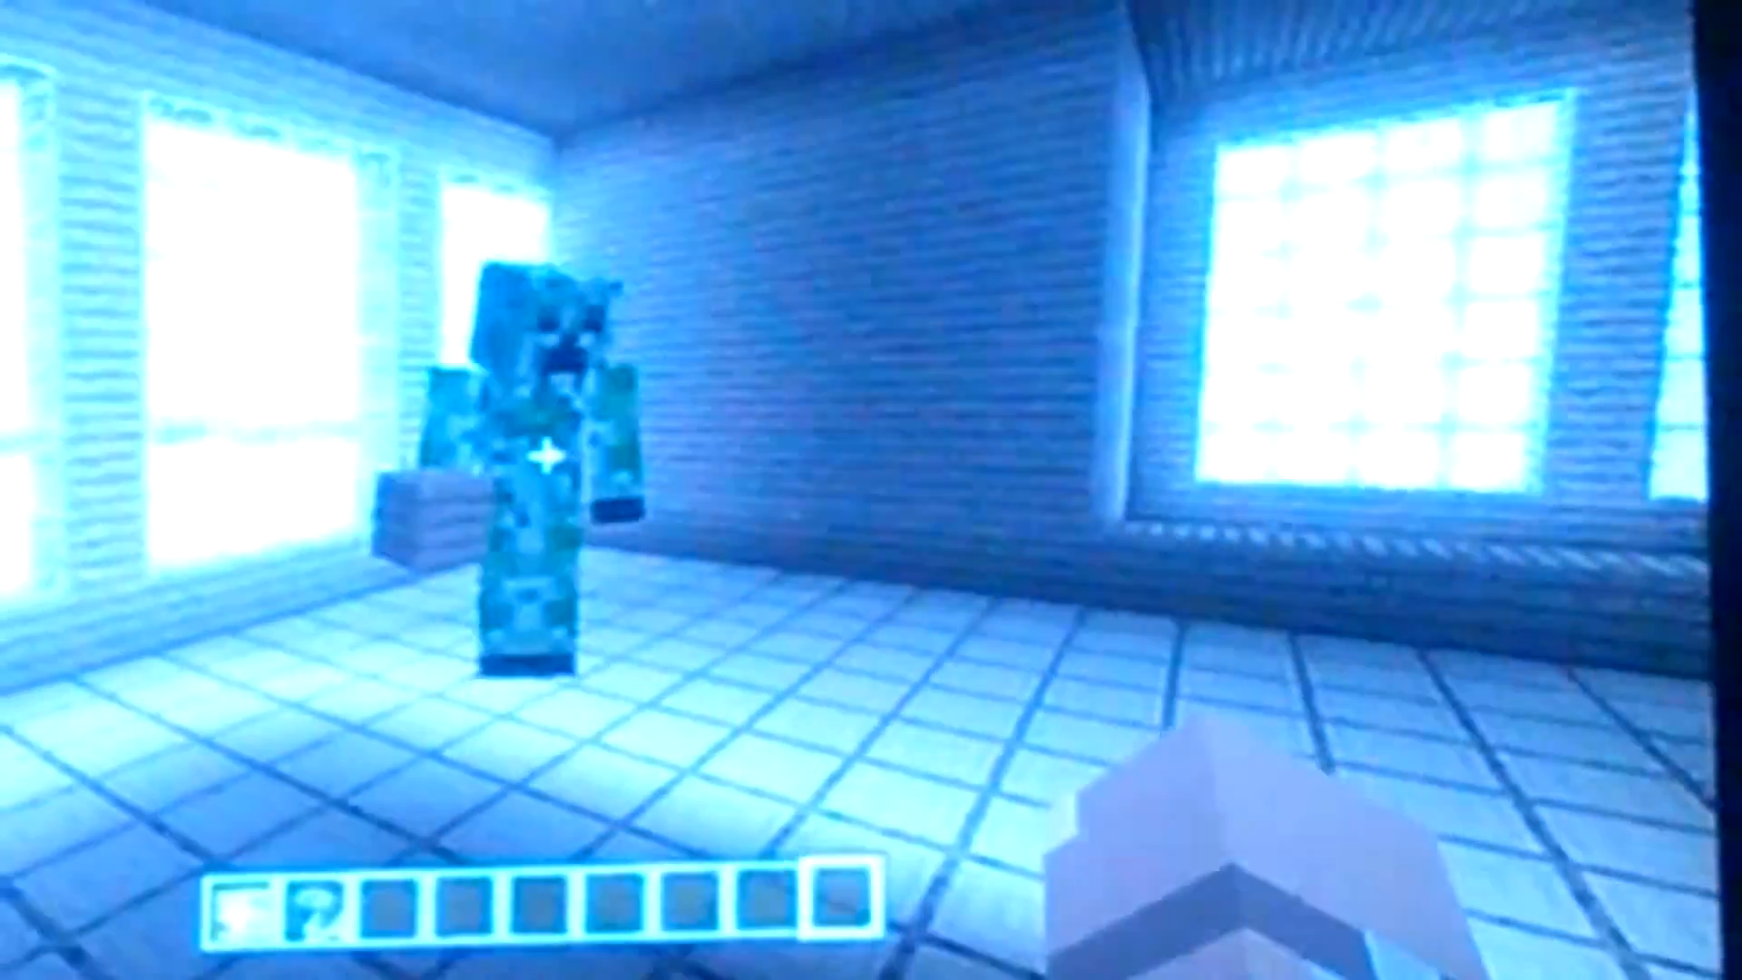
mouse_move(871, 490)
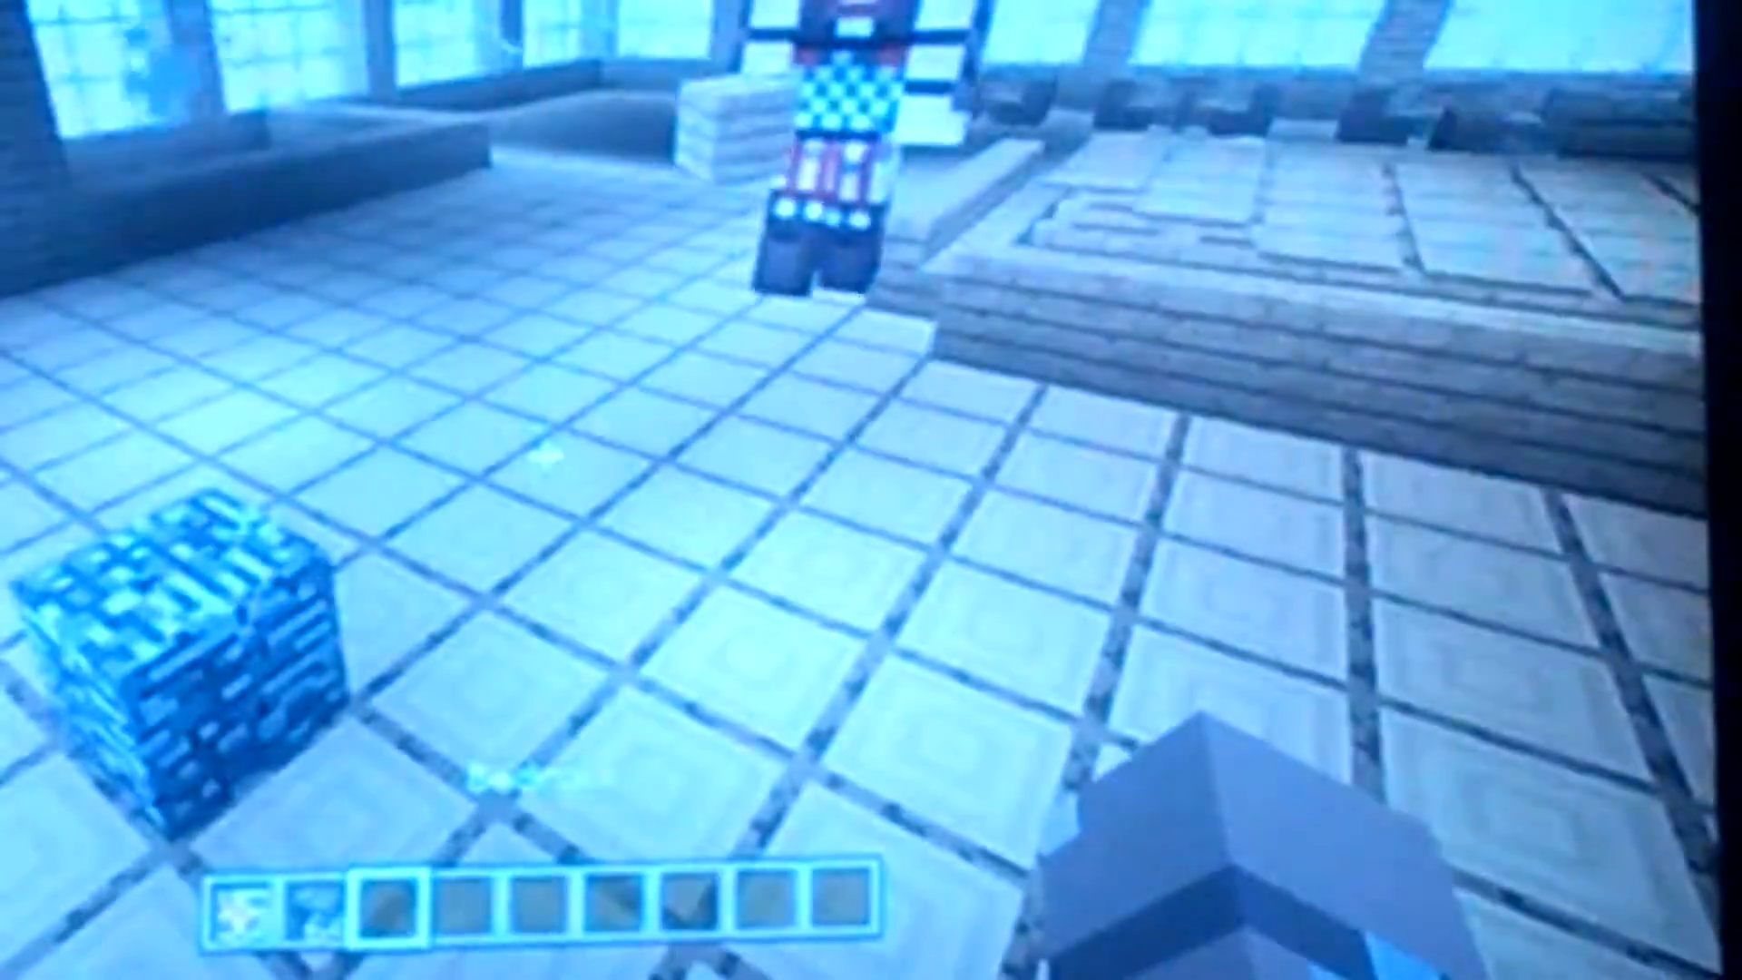
mouse_move(871, 489)
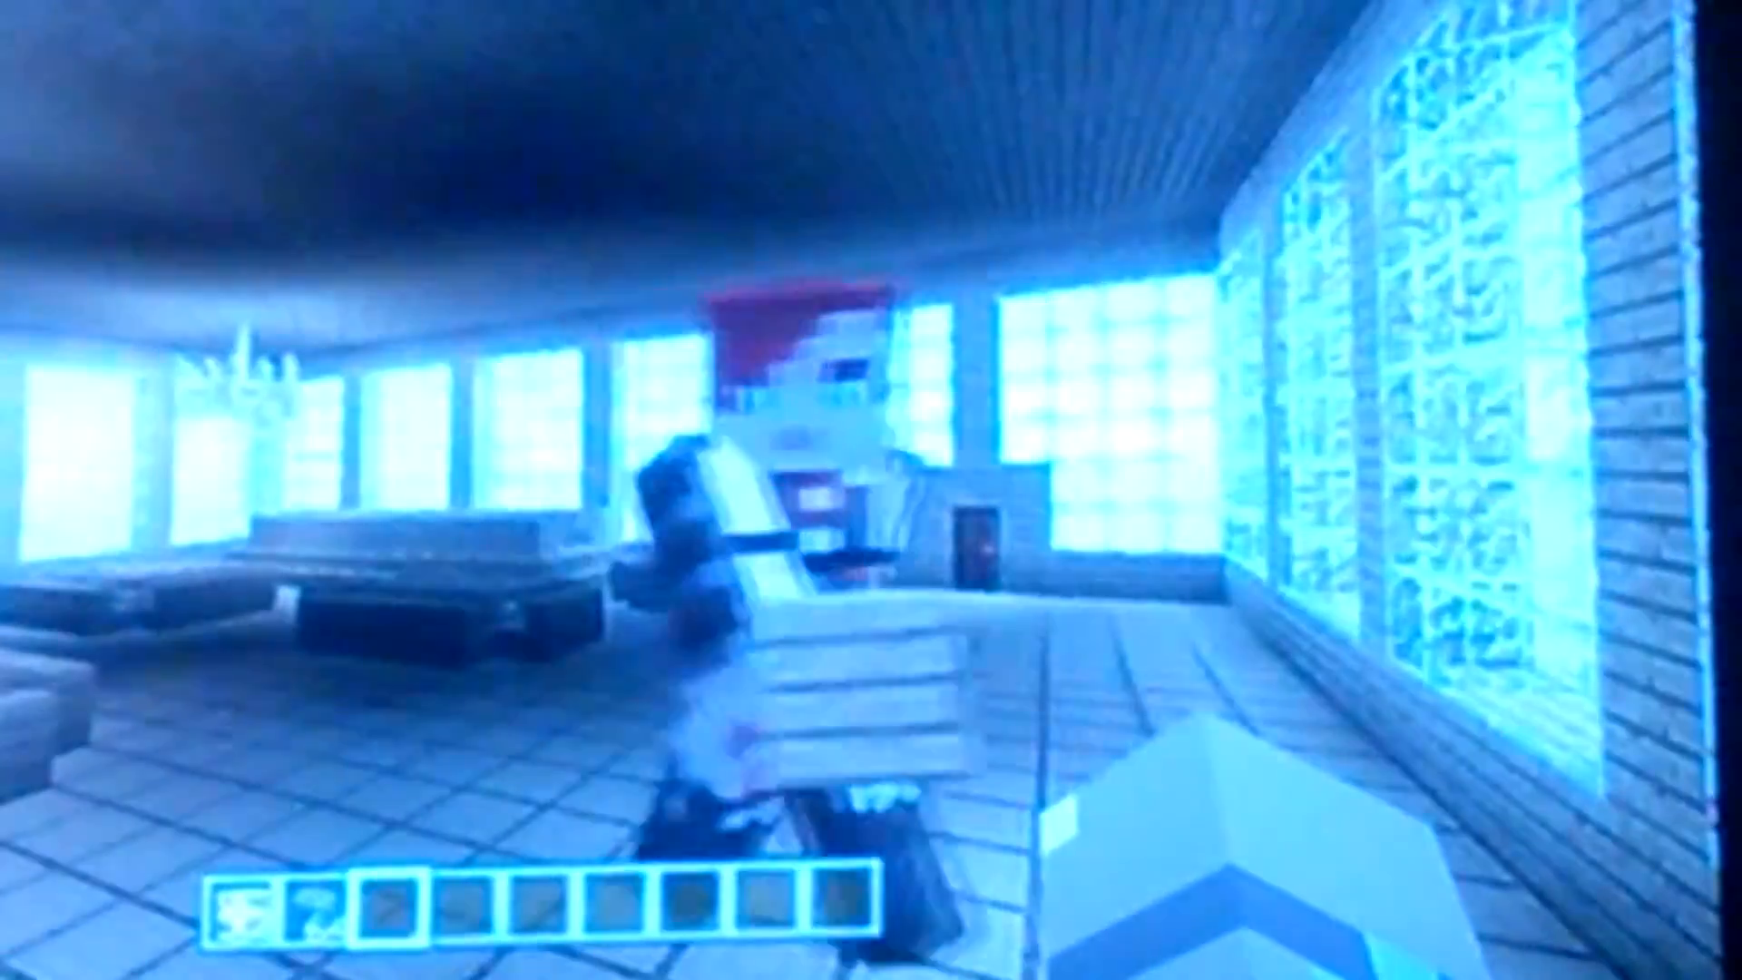
mouse_move(871, 489)
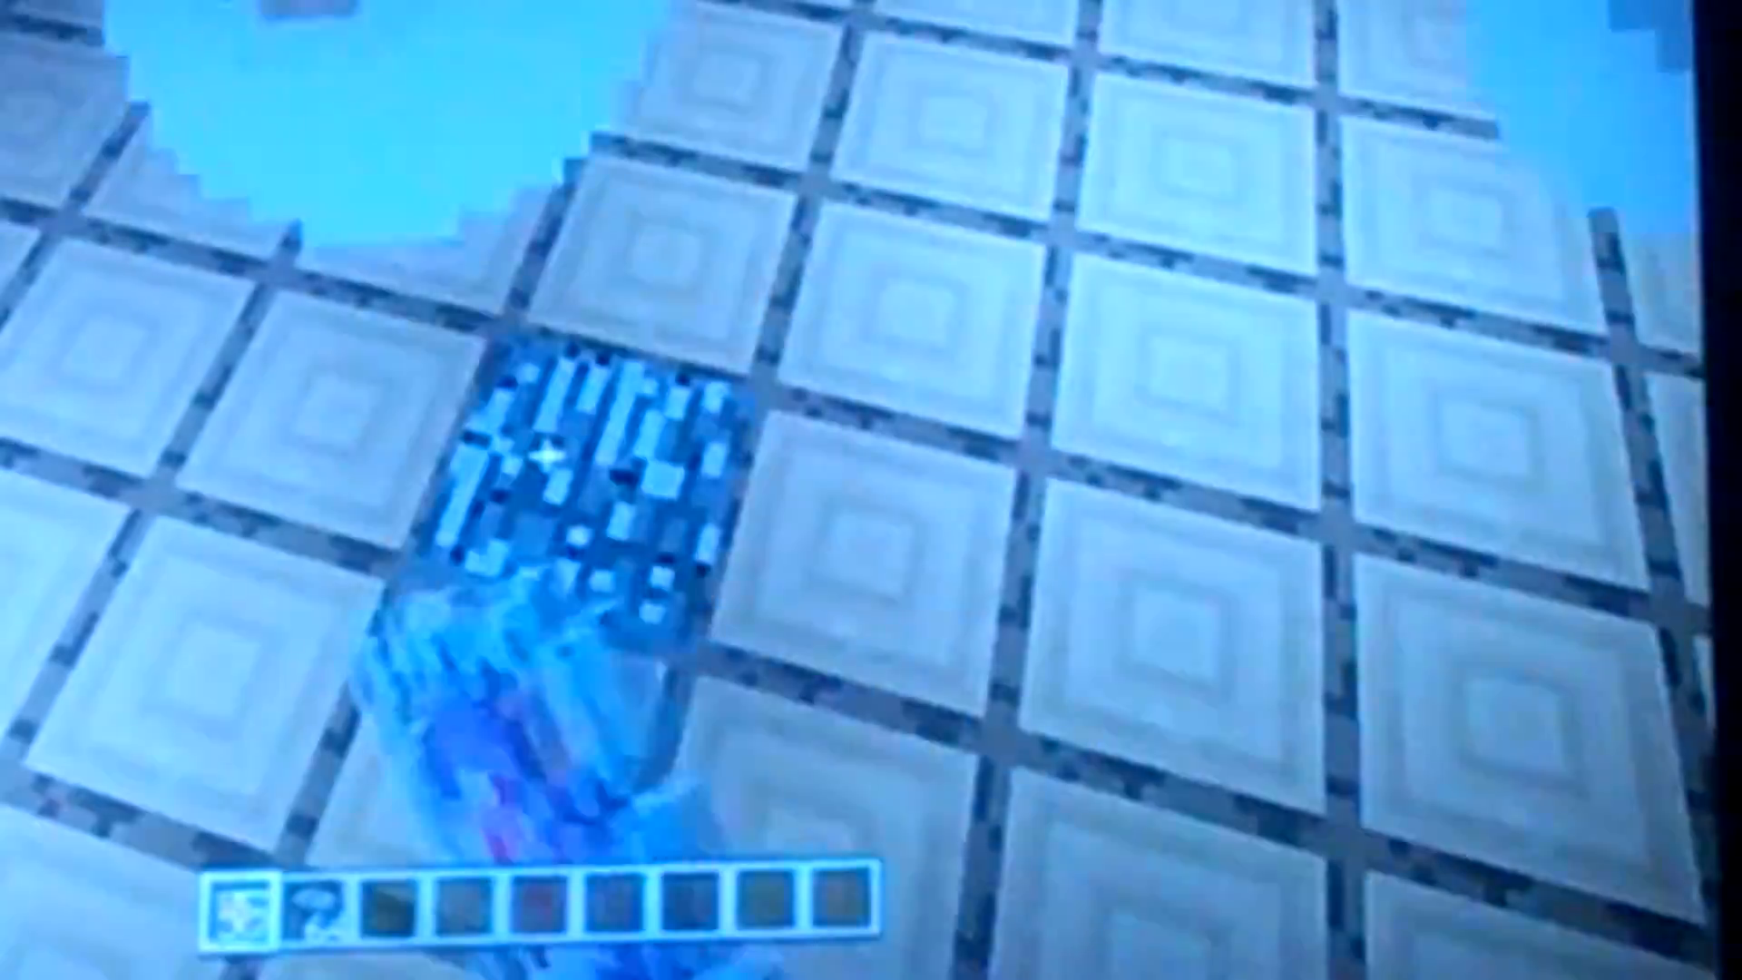
mouse_move(871, 490)
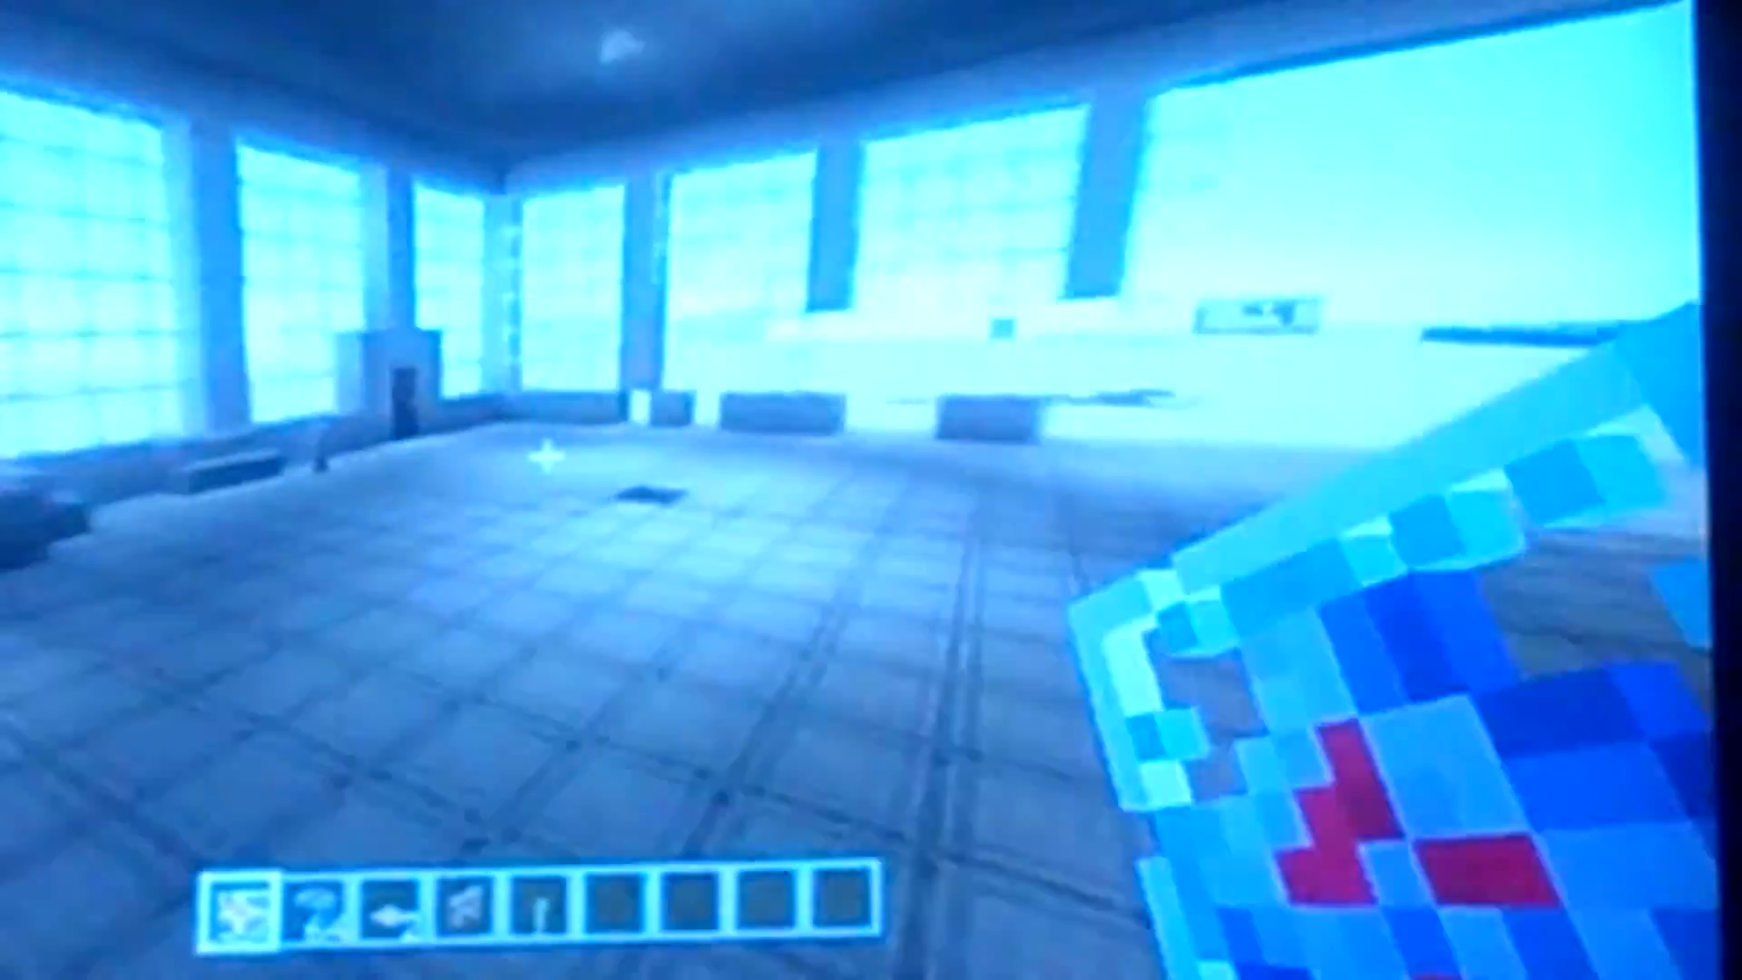
mouse_move(871, 490)
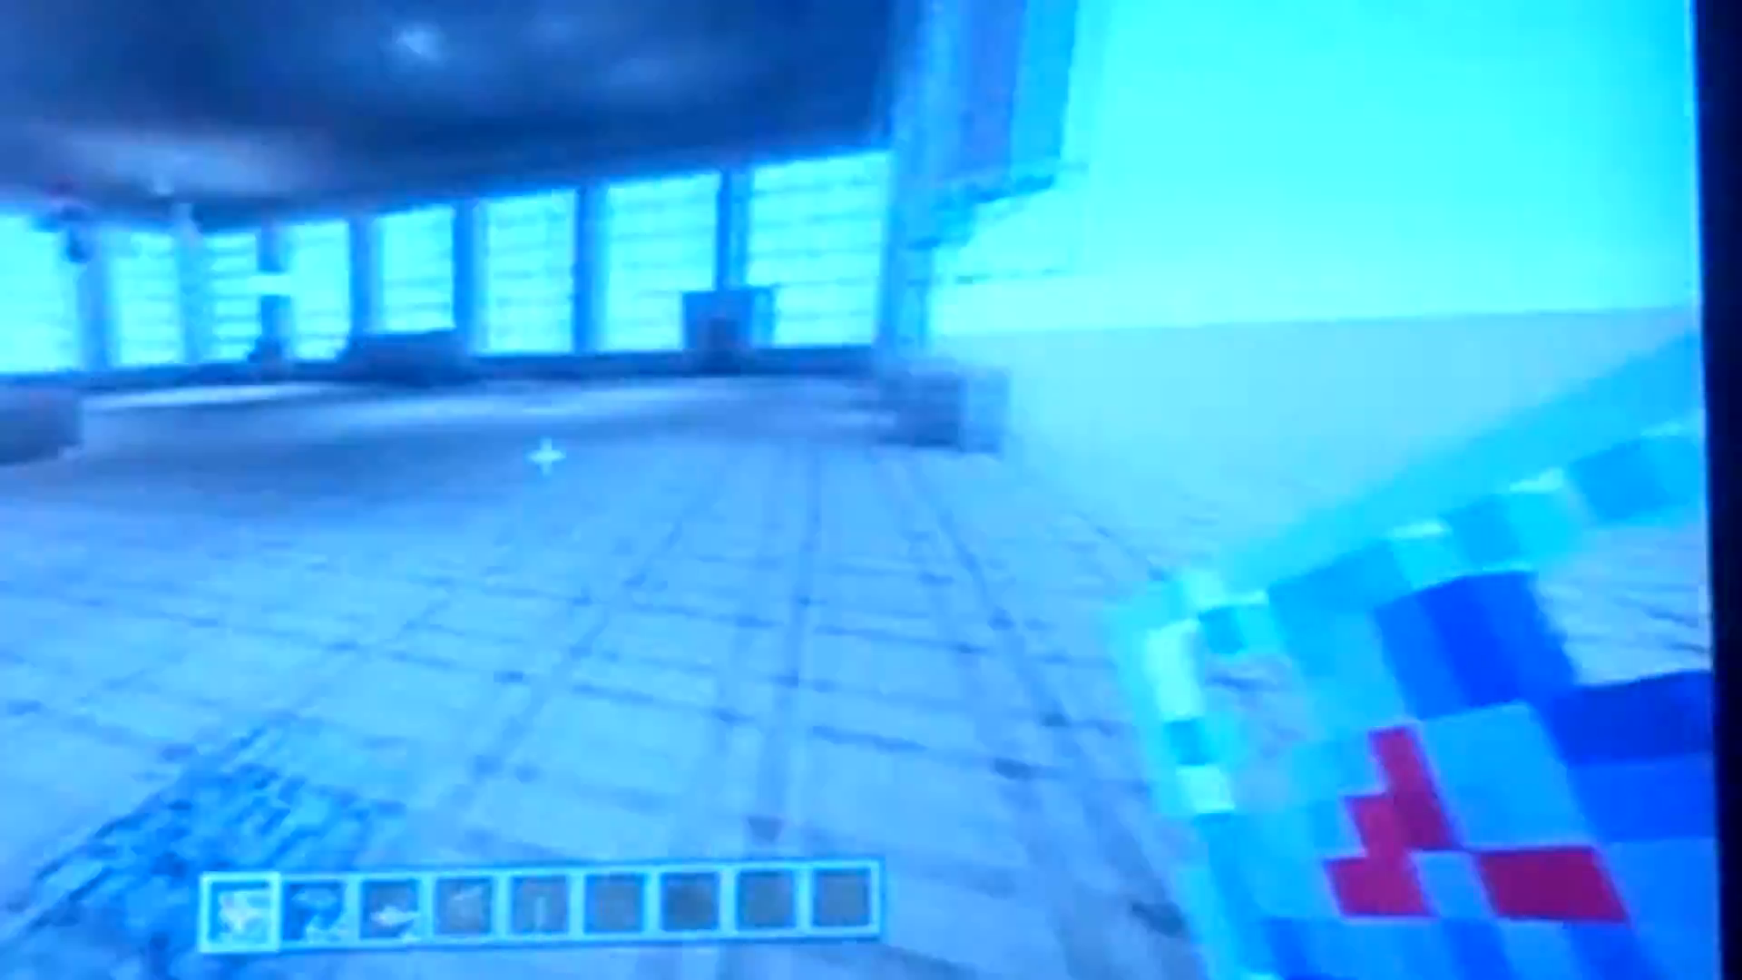
mouse_move(871, 334)
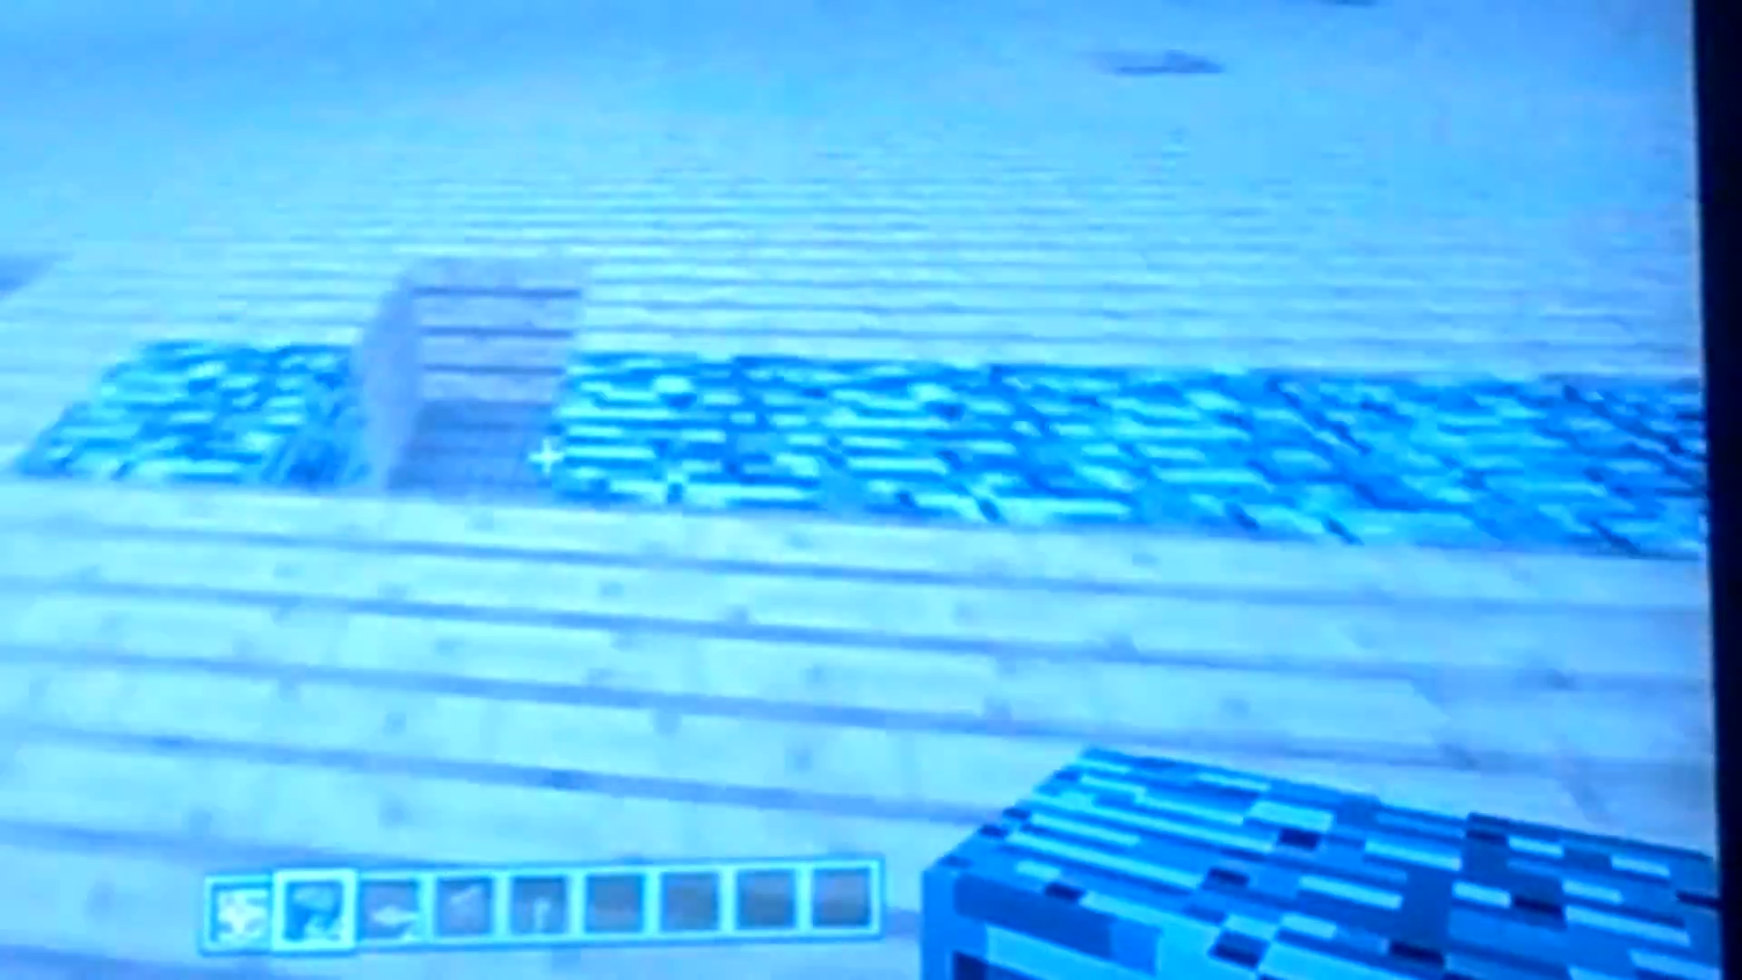
mouse_move(871, 490)
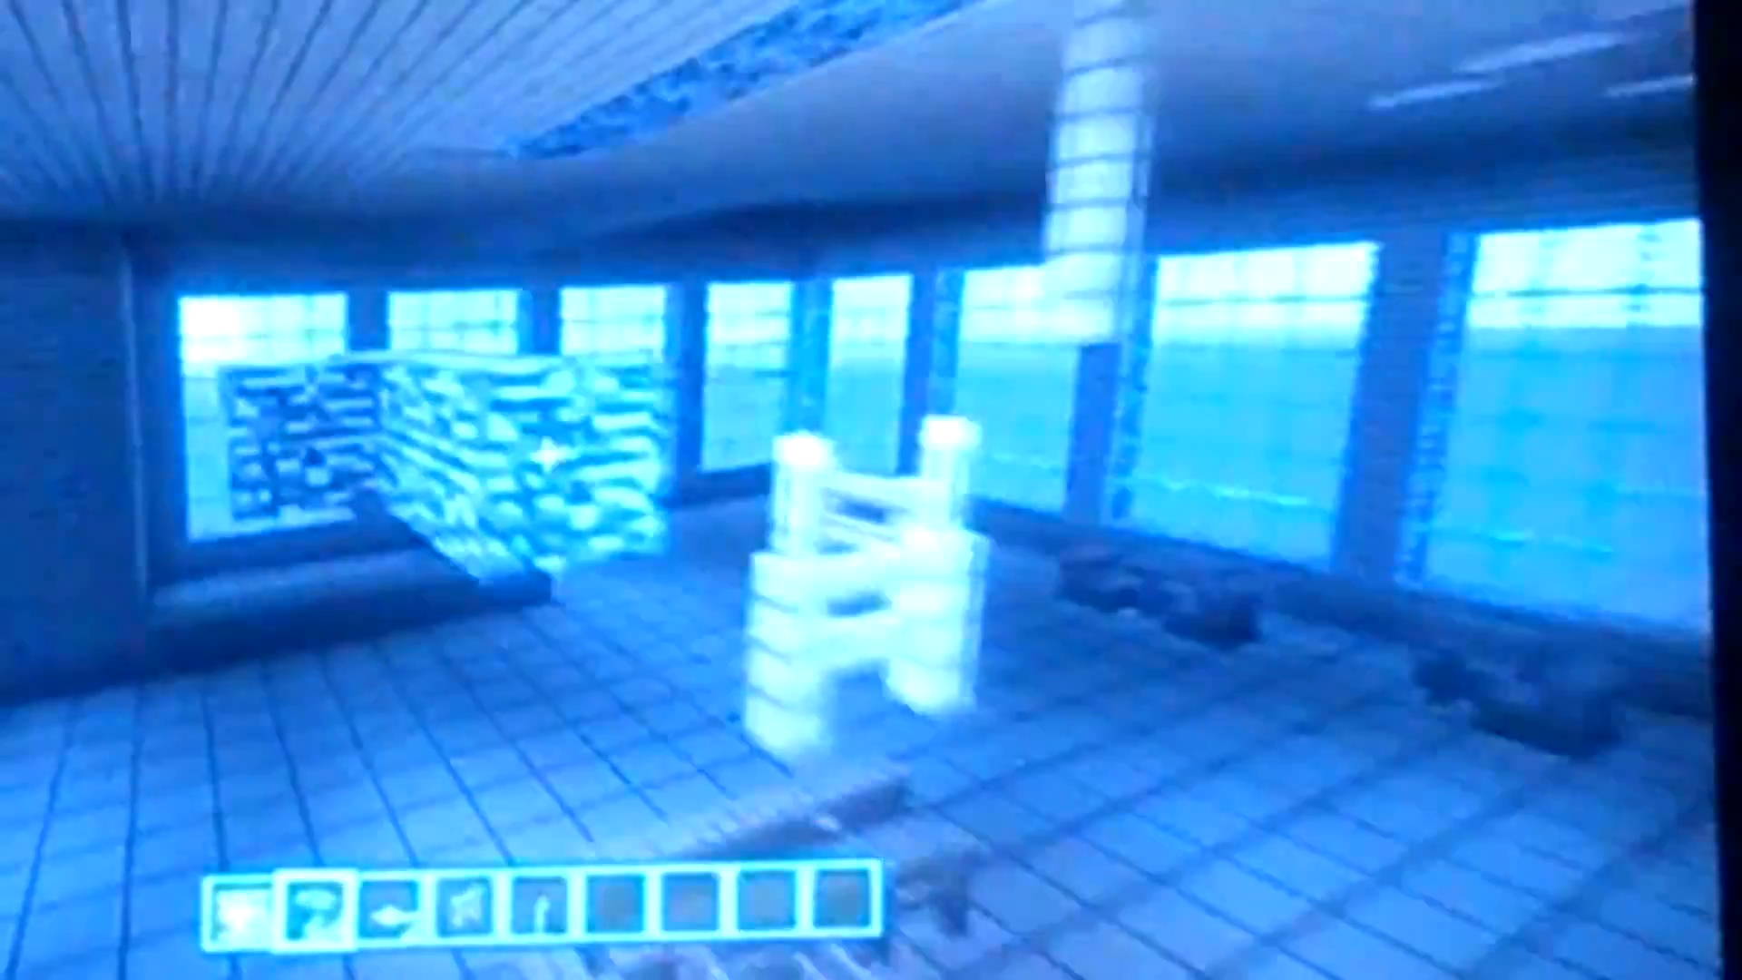
mouse_move(871, 490)
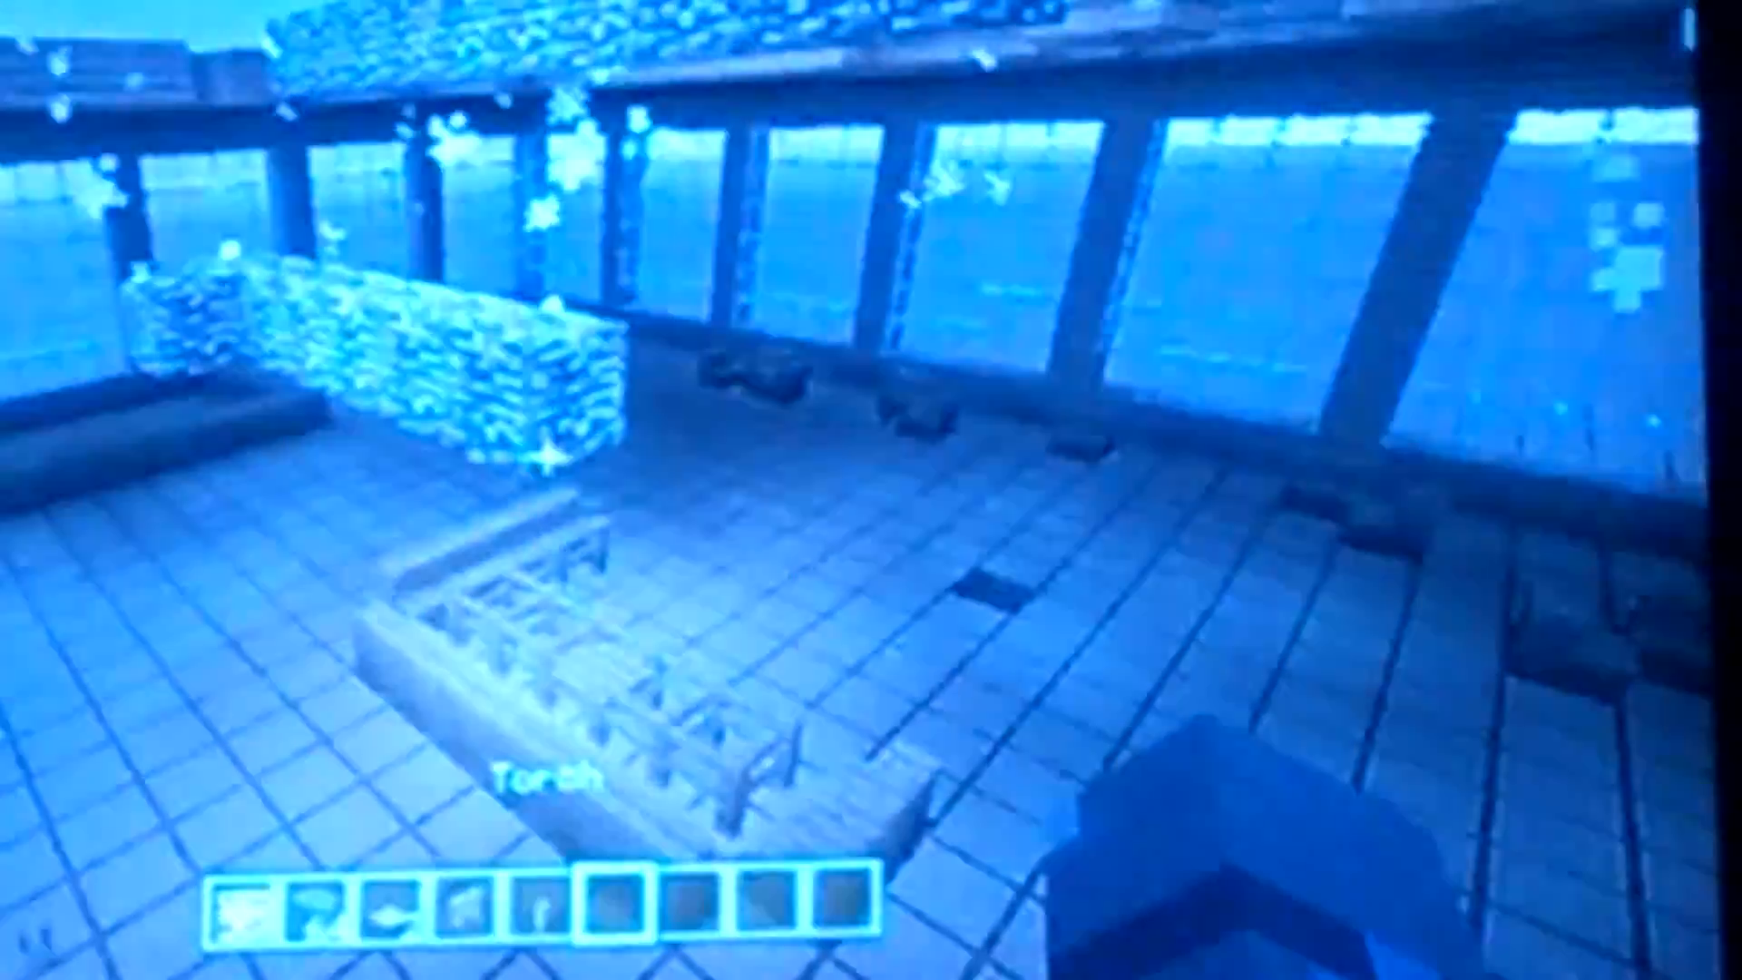
- Fill the remaining hotbar slots from the creative inventory before entering the glass hall
key("e")
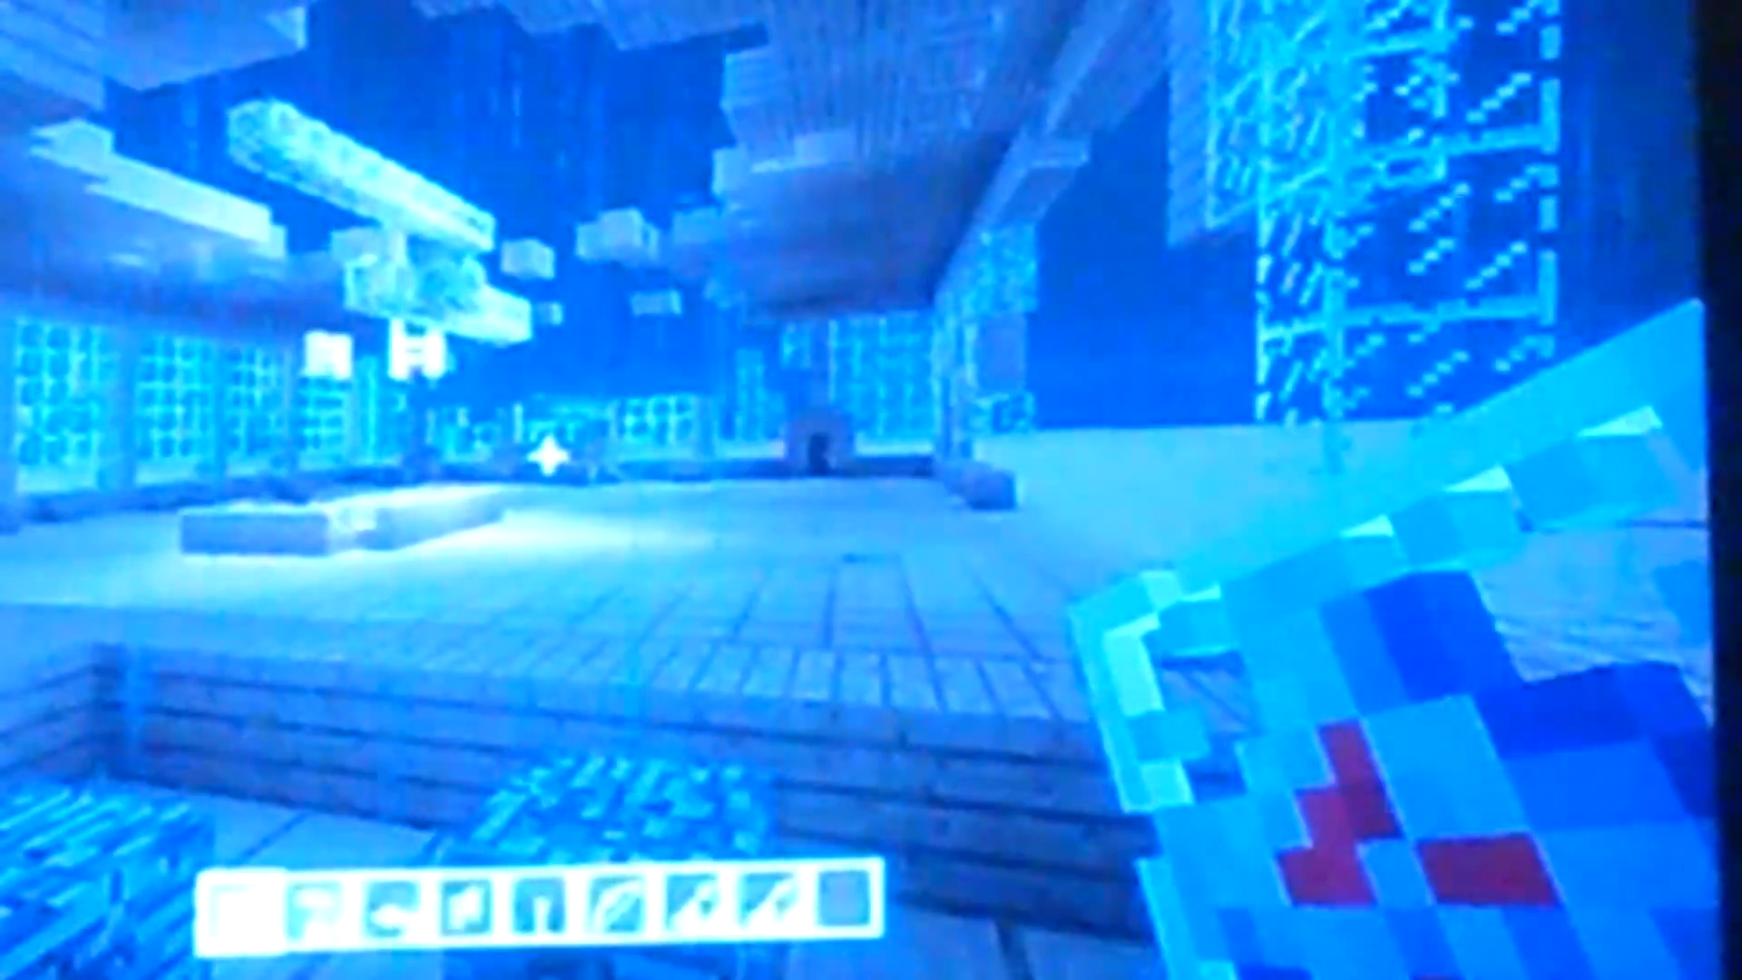
mouse_move(871, 490)
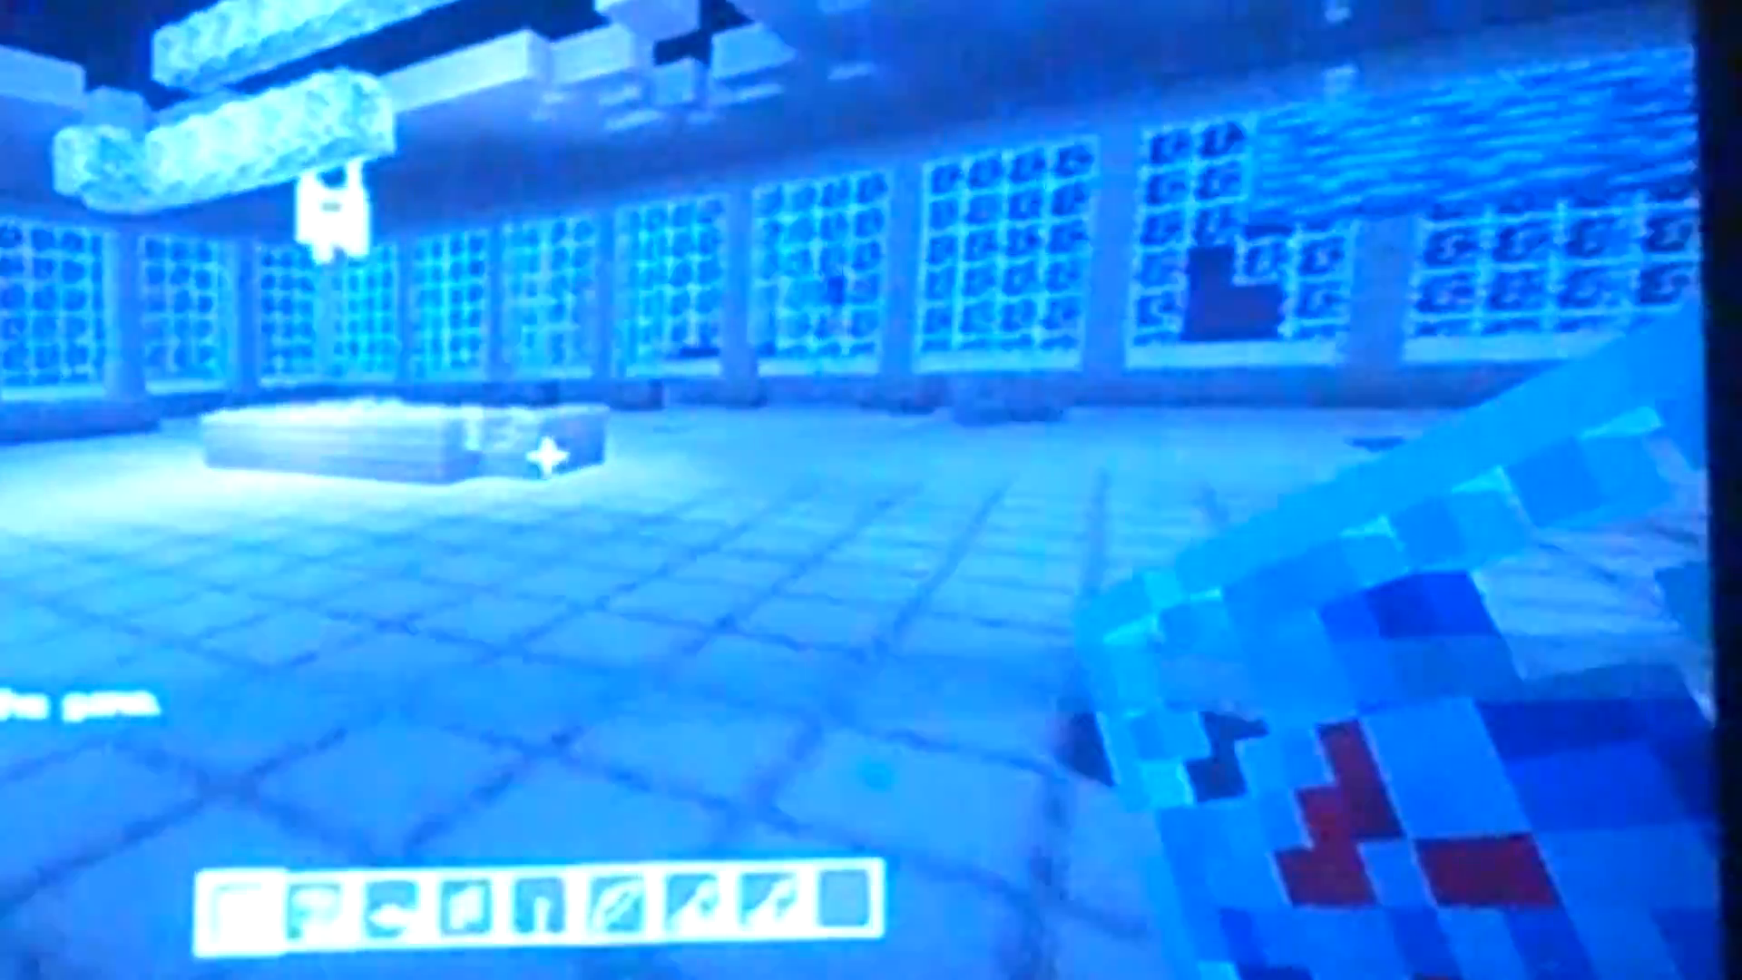
mouse_move(871, 490)
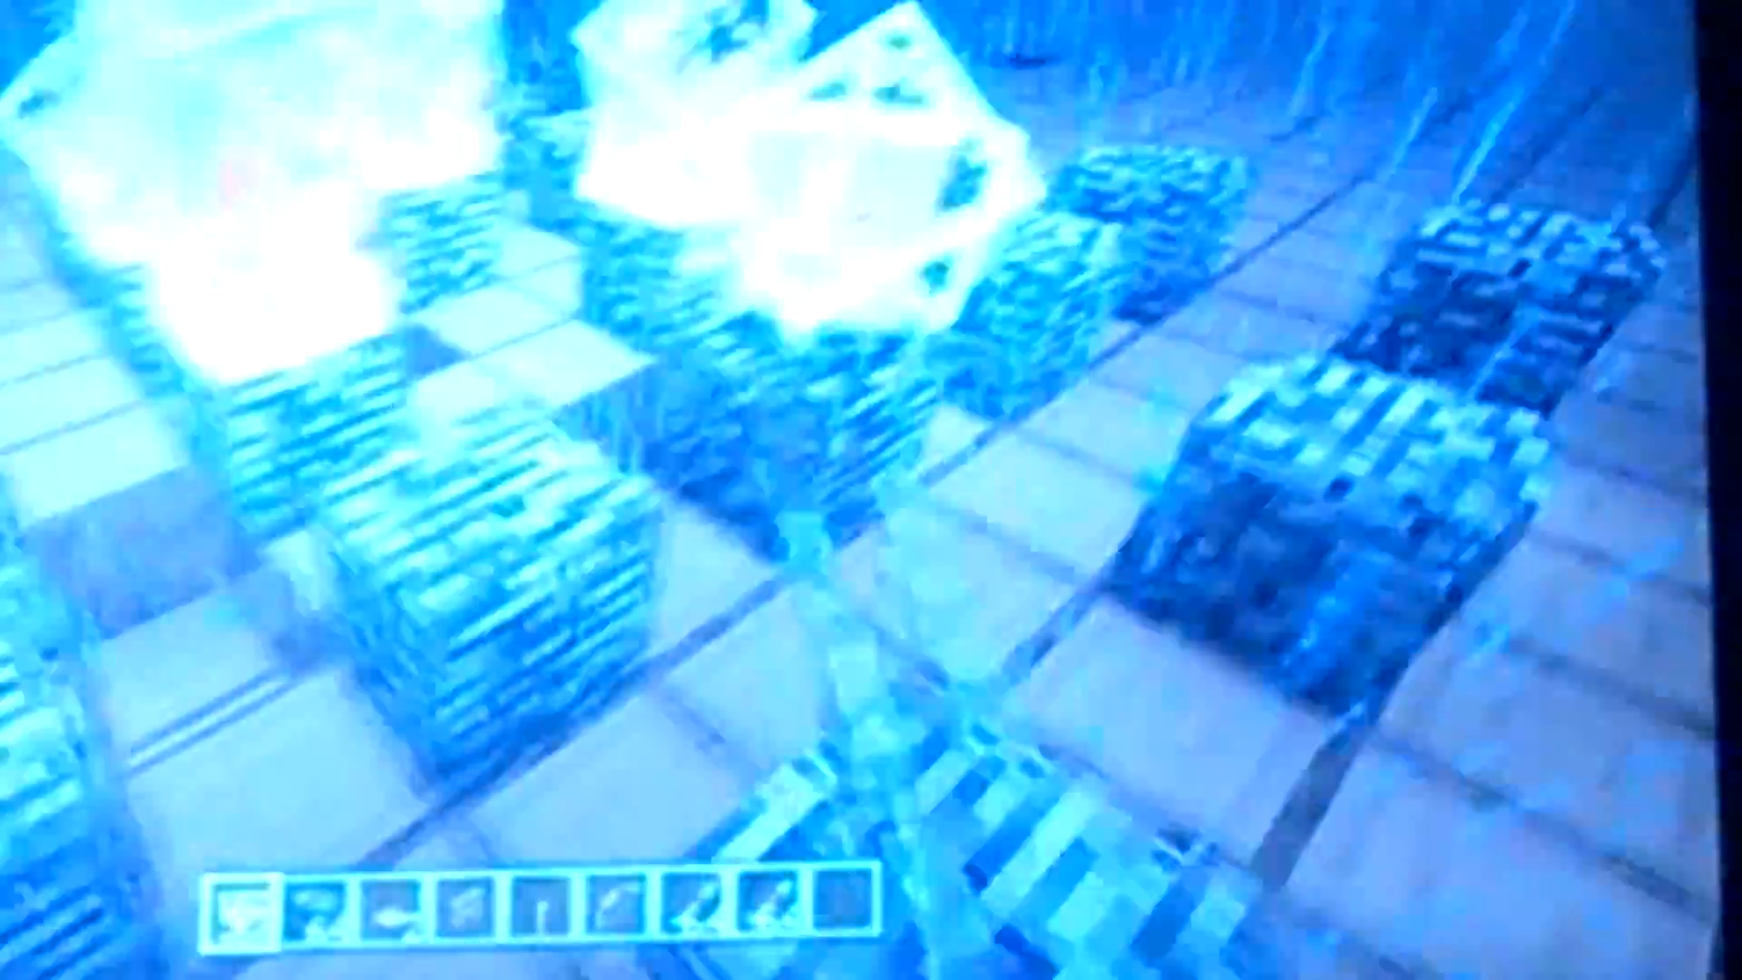
mouse_move(871, 490)
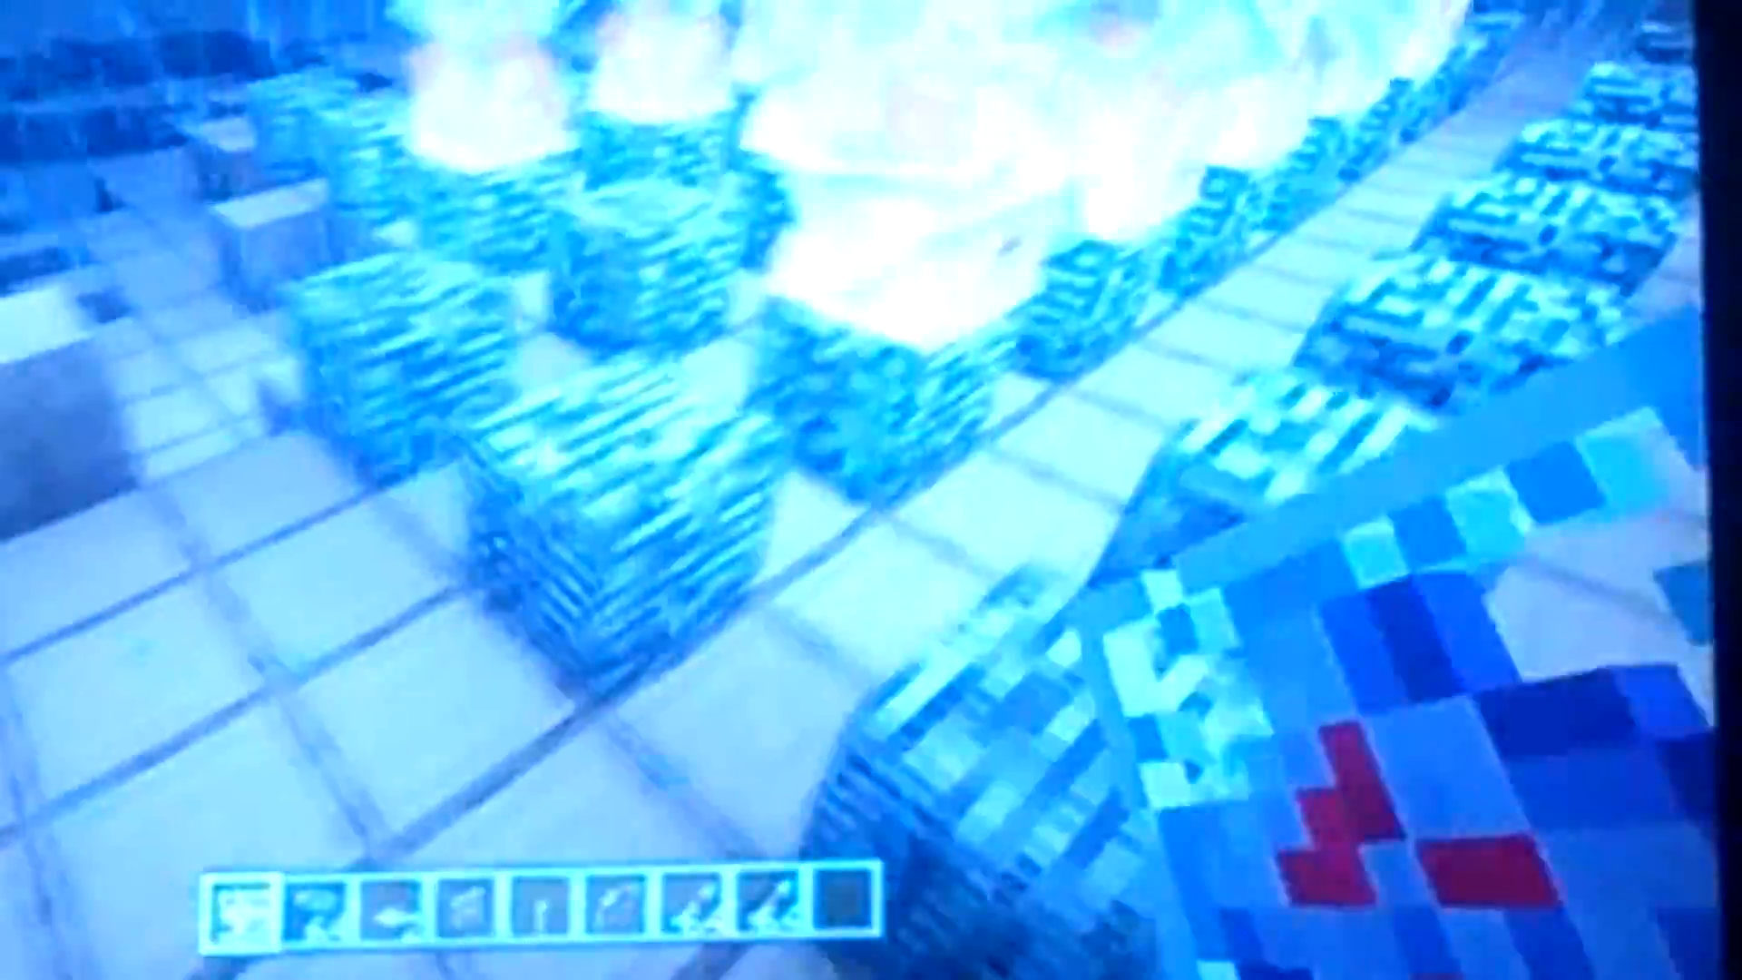